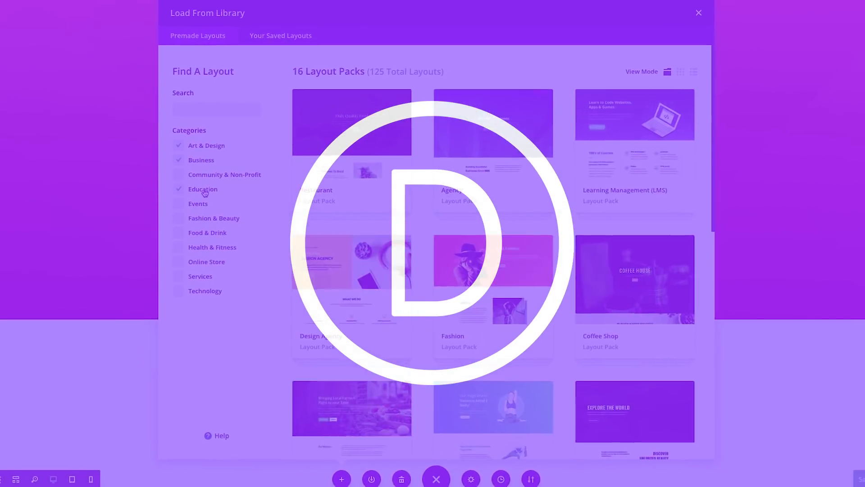
View the builder page showing the SaaS About layout's How it Works video section
left_click(698, 12)
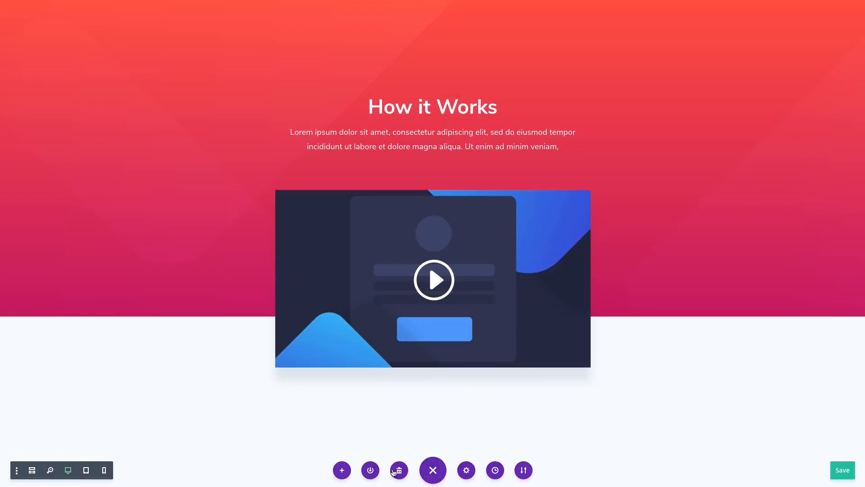
Bring up Load From Library and preview the minimal interior design layout
left_click(397, 470)
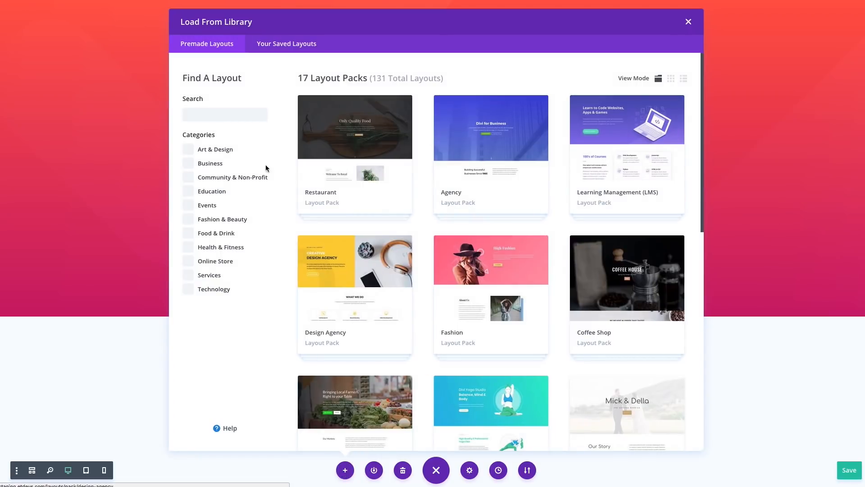
left_click(188, 163)
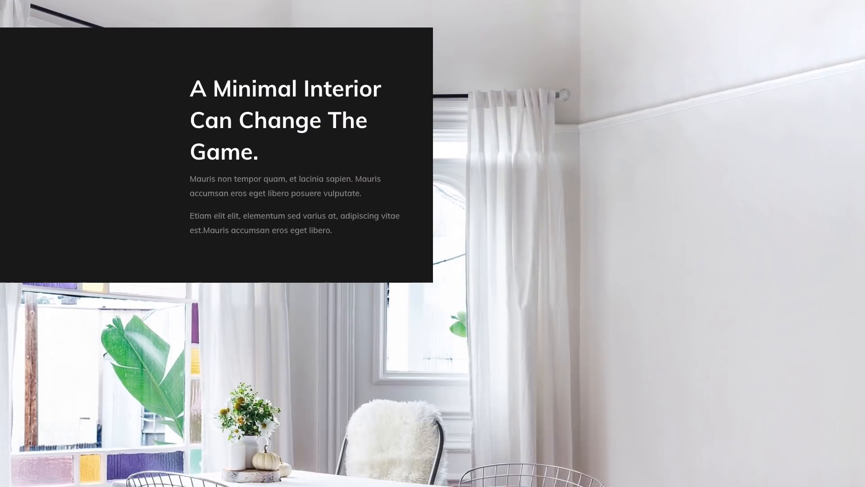
Scroll down the web agency layout preview to its 'We Design for Mobile Plaforms, too.' section
scroll("down", 3)
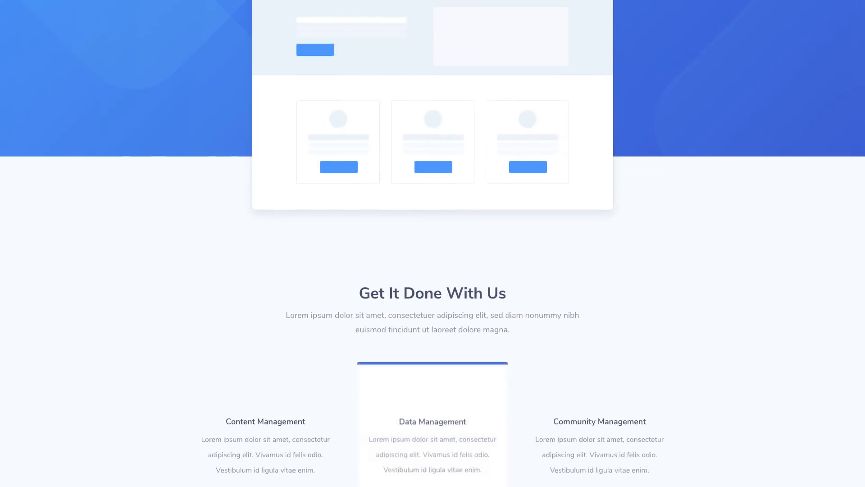
scroll("down", 3)
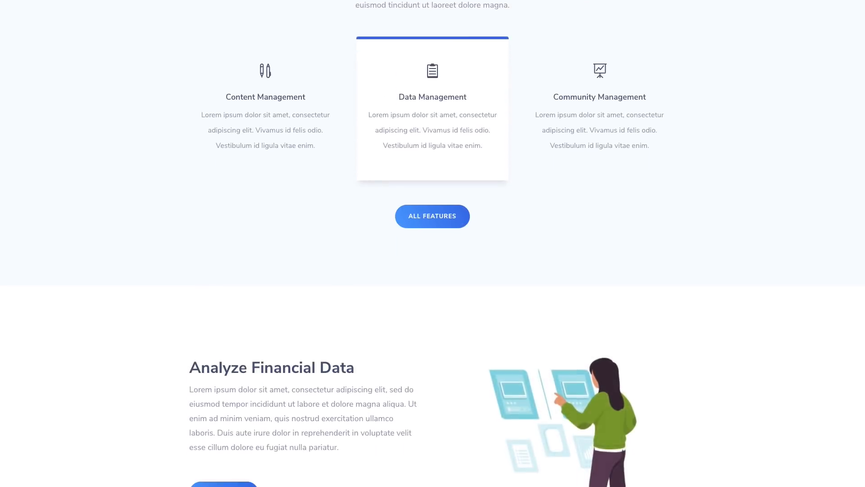
scroll("down", 3)
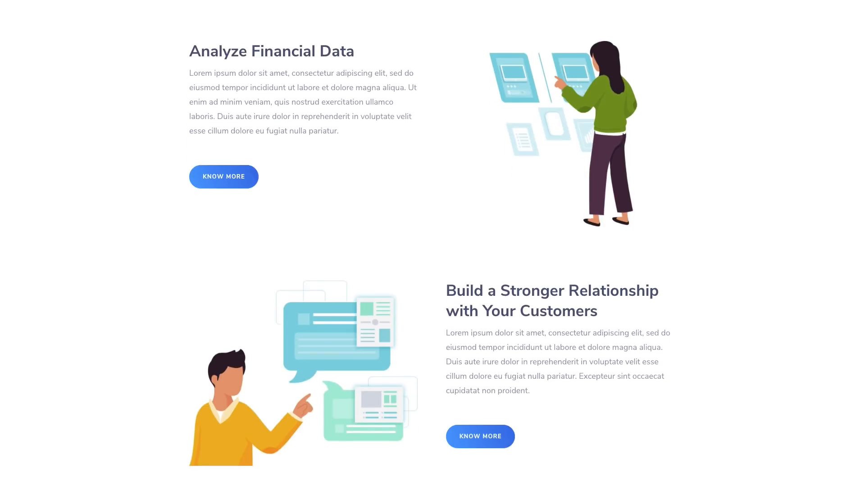
scroll("down", 3)
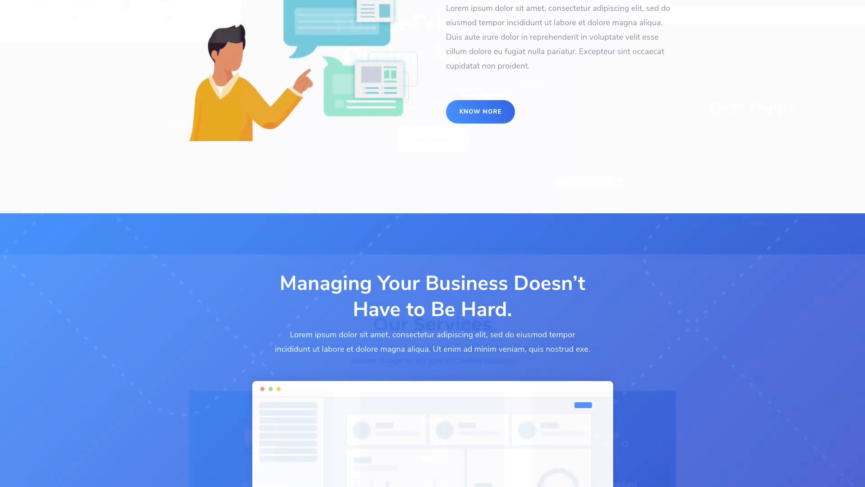
scroll("down", 3)
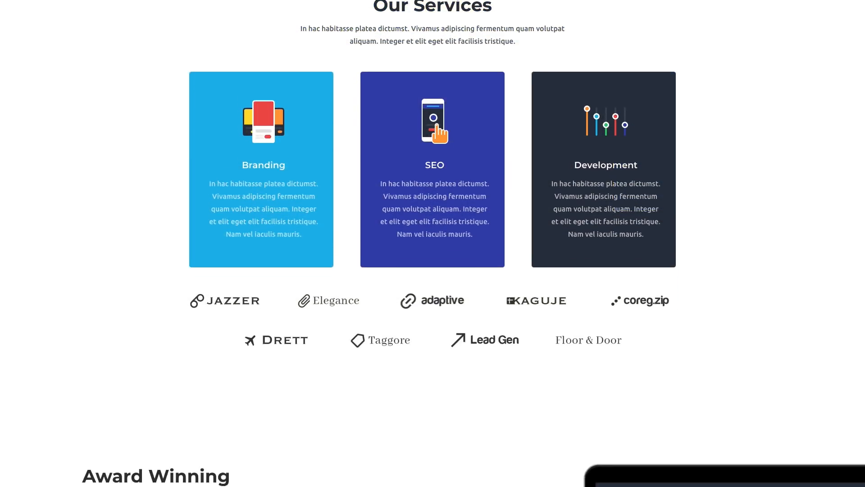
scroll("down", 3)
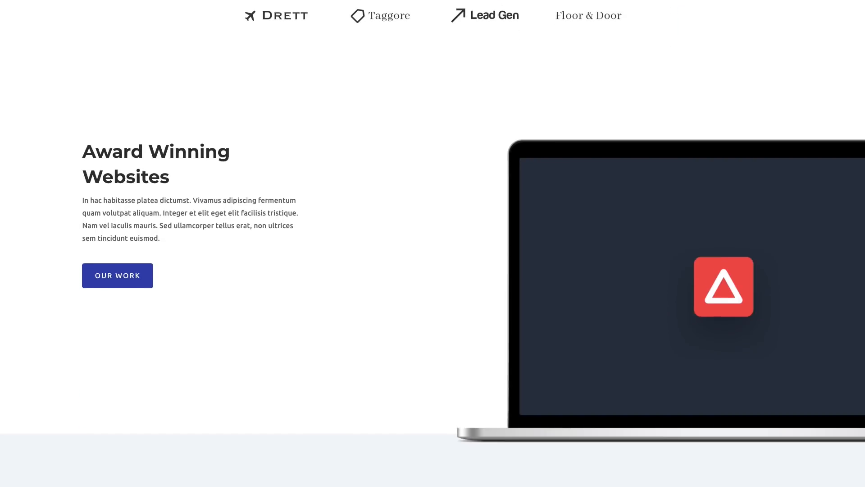
scroll("down", 3)
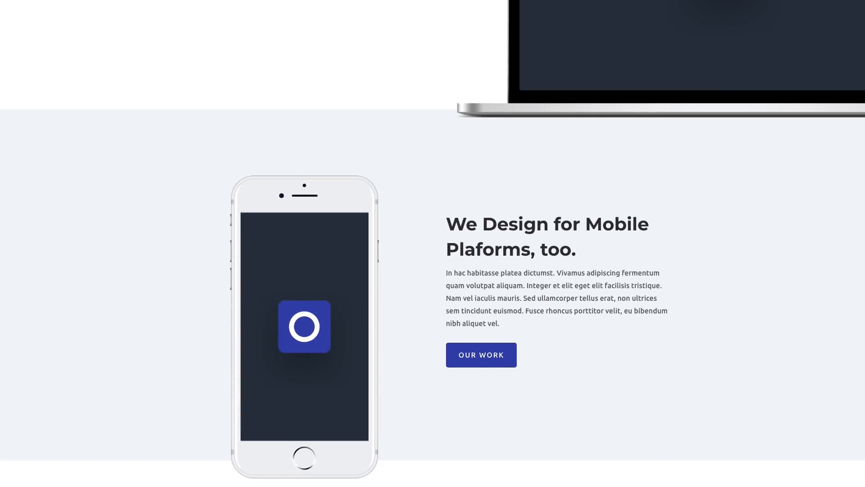
scroll("down", 3)
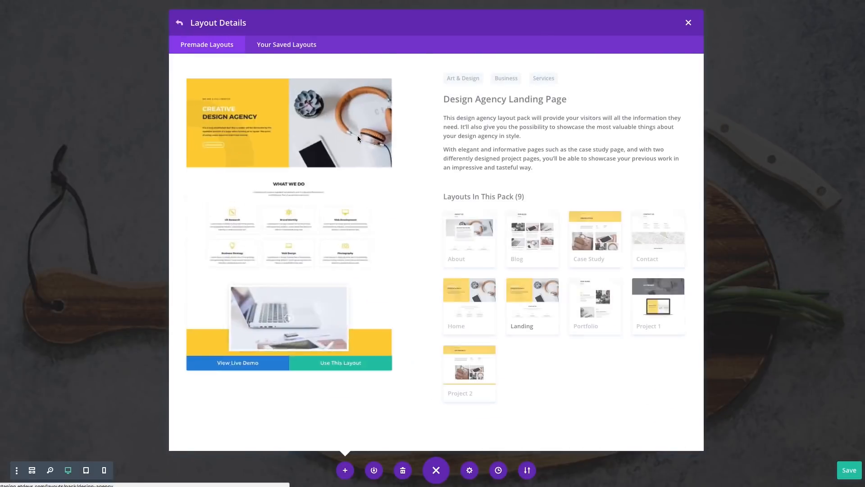
Preview the Design Agency Blog Page layout from the Layout Details view
left_click(531, 232)
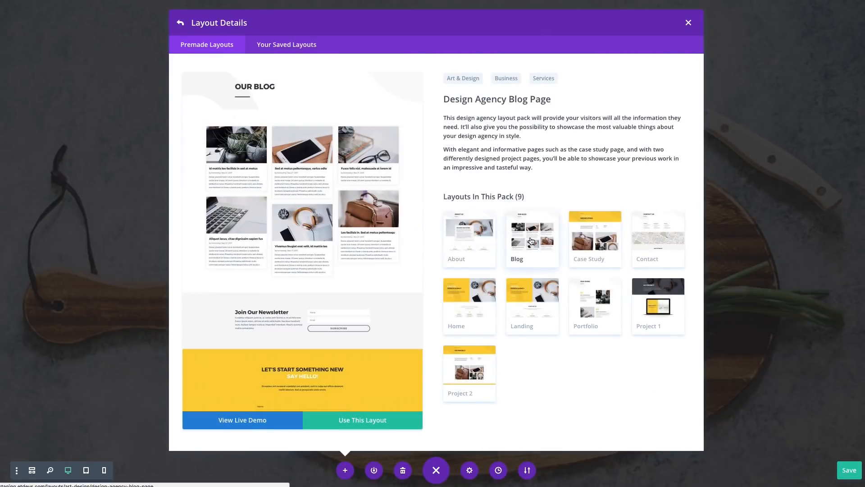
left_click(658, 304)
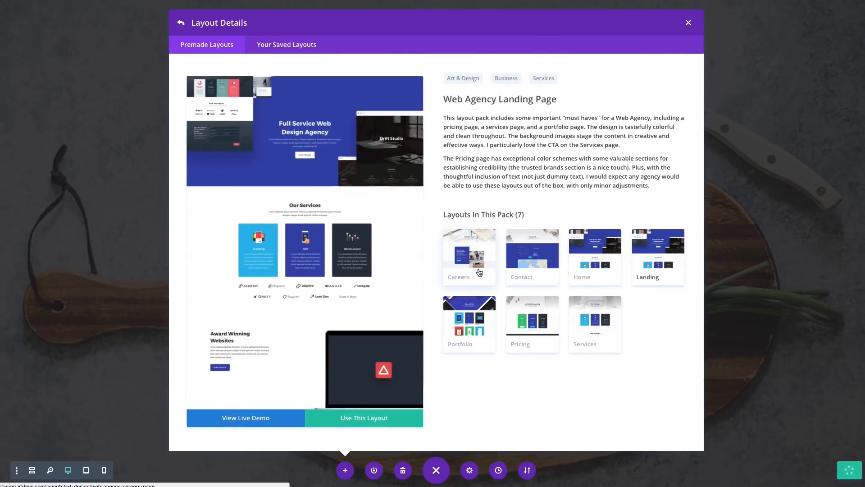
Preview the Web Agency Home Page, one of seven layouts in its pack
left_click(595, 247)
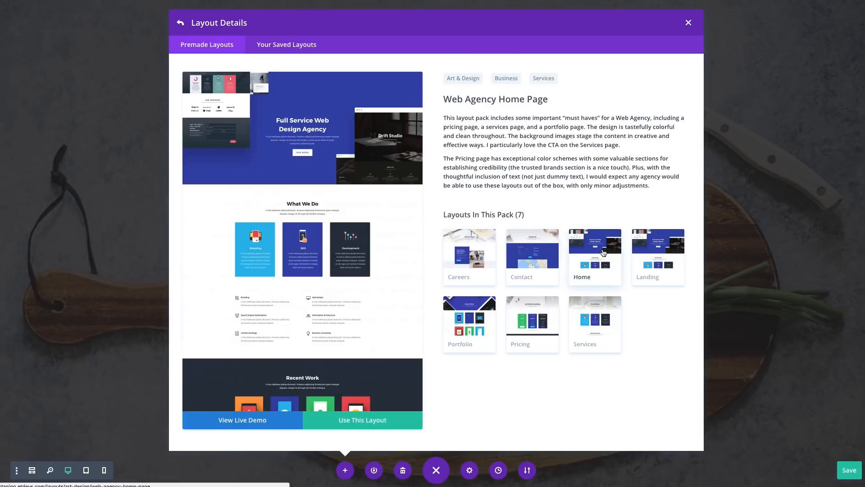
left_click(594, 320)
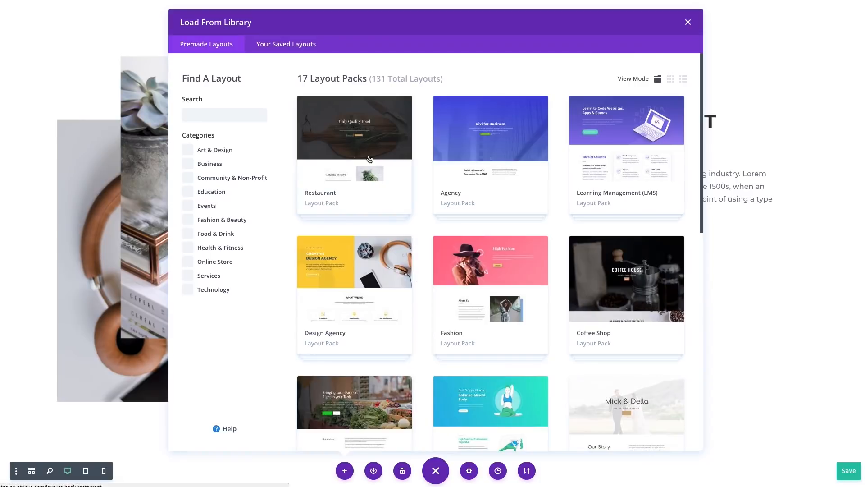
mouse_move(424, 112)
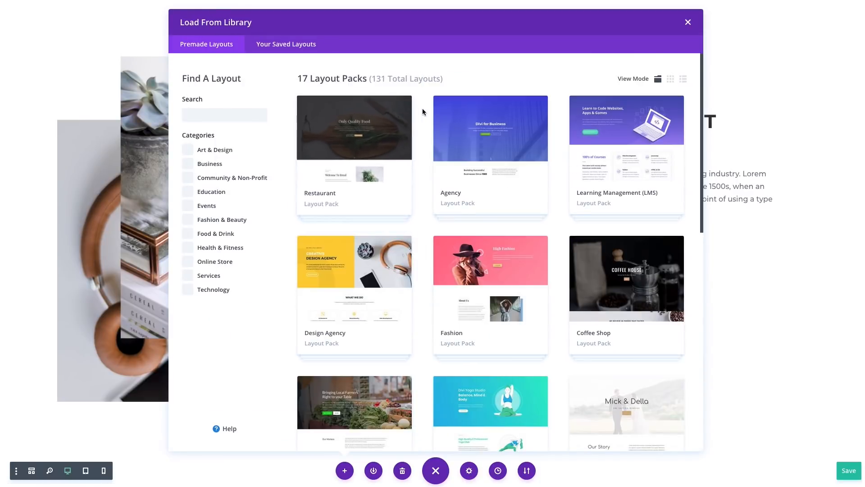
Scroll the Premade Layouts list down to the SaaS Company pack
scroll("down", 3)
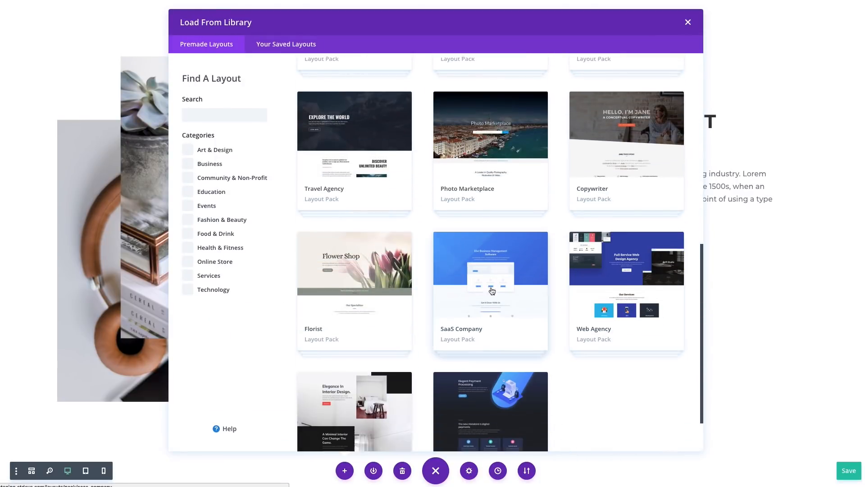
Load the SaaS Company About Page layout onto the page via Use This Layout
left_click(490, 275)
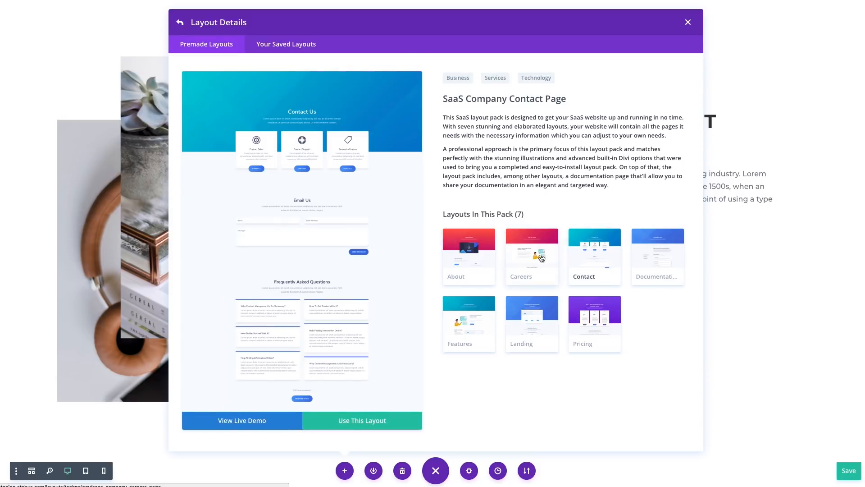
left_click(468, 257)
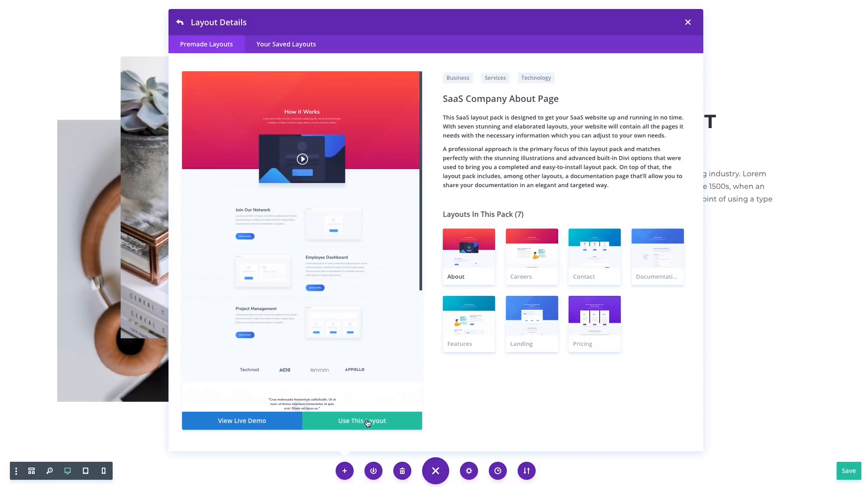
left_click(362, 420)
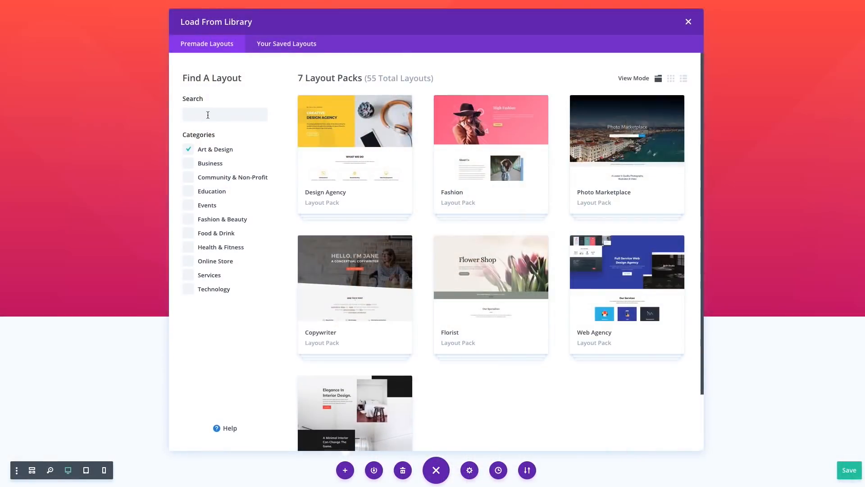
Filter the library to Art & Design layouts matching the search 'home page'
type("home page")
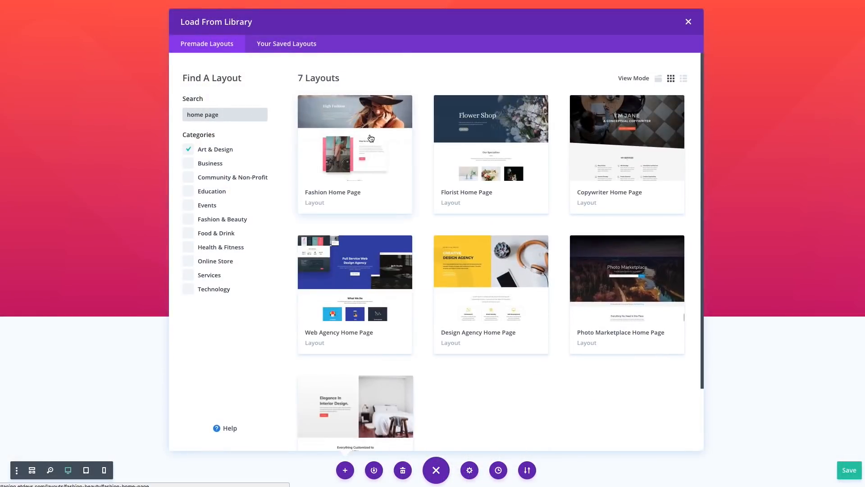
left_click(355, 153)
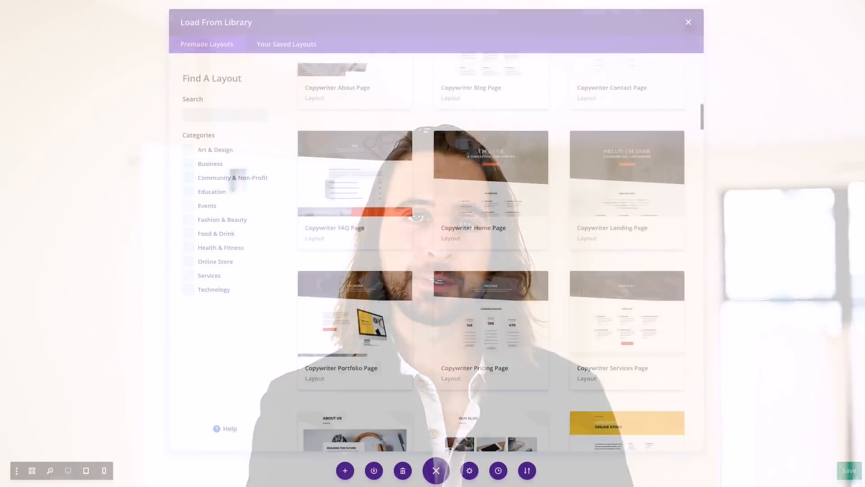
Scroll through the unfiltered grid of individual layouts, from Copywriter through Restaurant pages
scroll("down", 3)
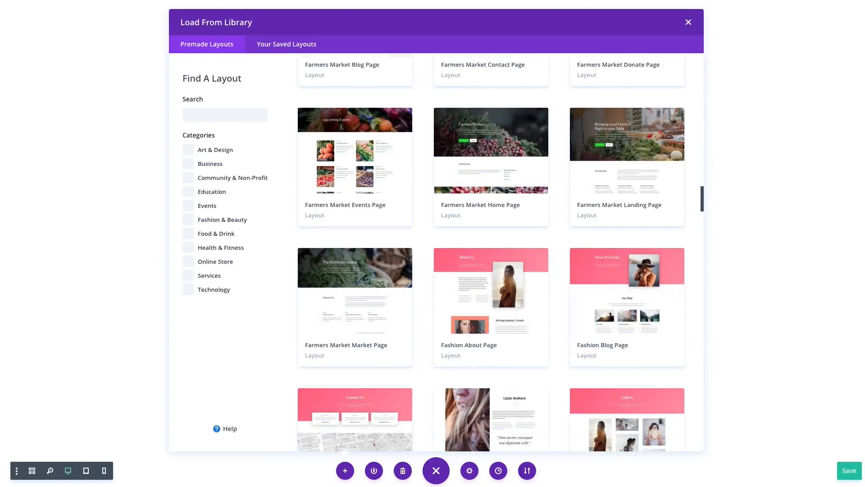
scroll("down", 3)
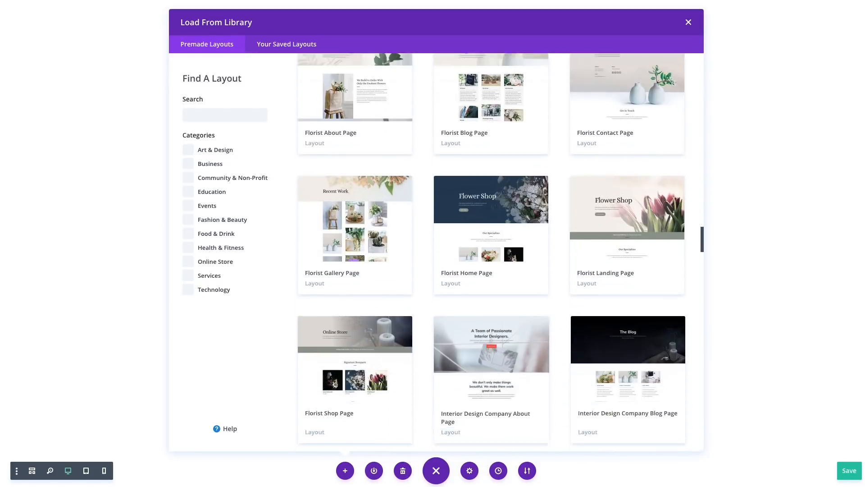
scroll("down", 3)
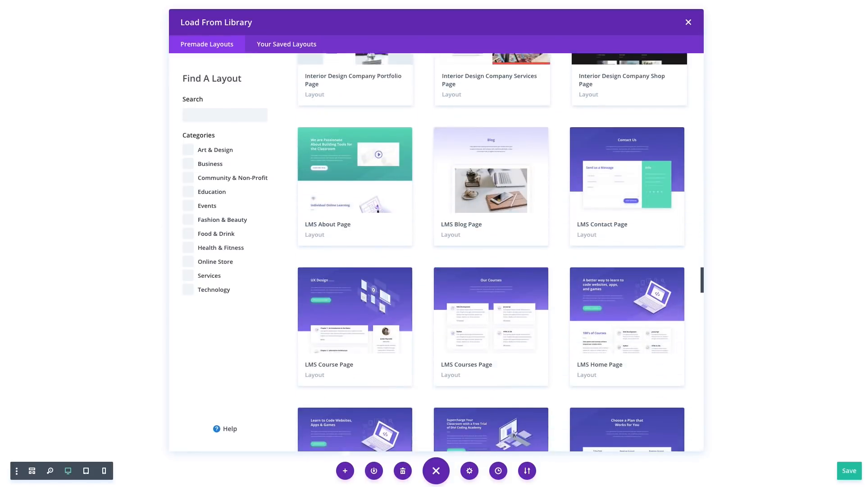
scroll("down", 3)
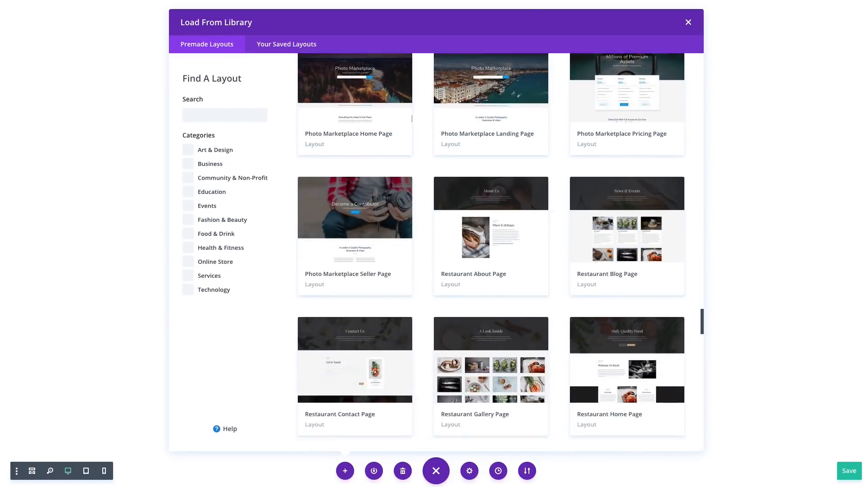